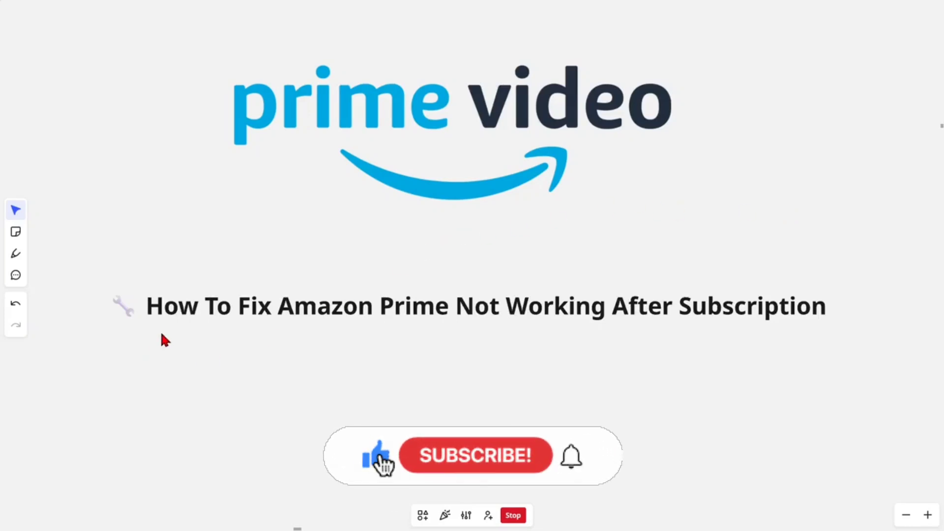
Leave the Miro title slide for the Google results for 'amazon prime'
left_click(475, 455)
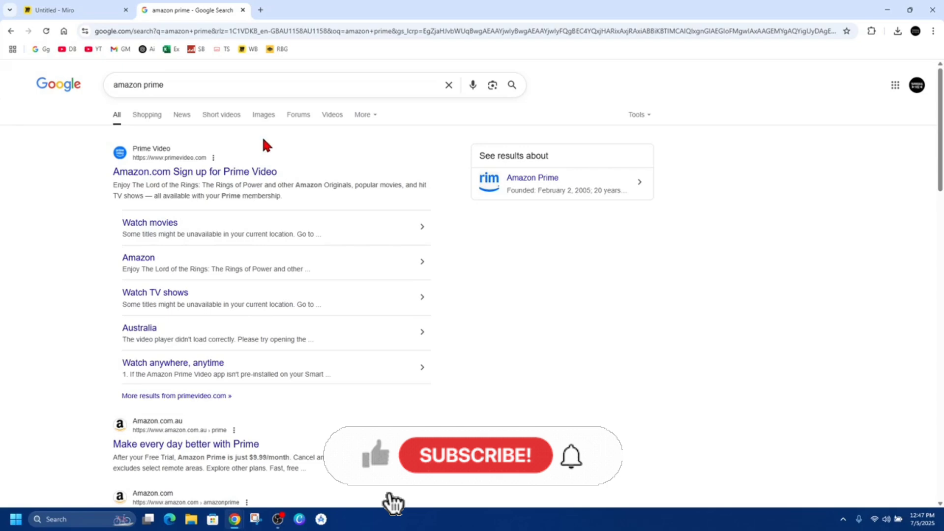
Open Prime Video from the results, reach Account & Settings, then return to Miro slide 3
left_click(194, 171)
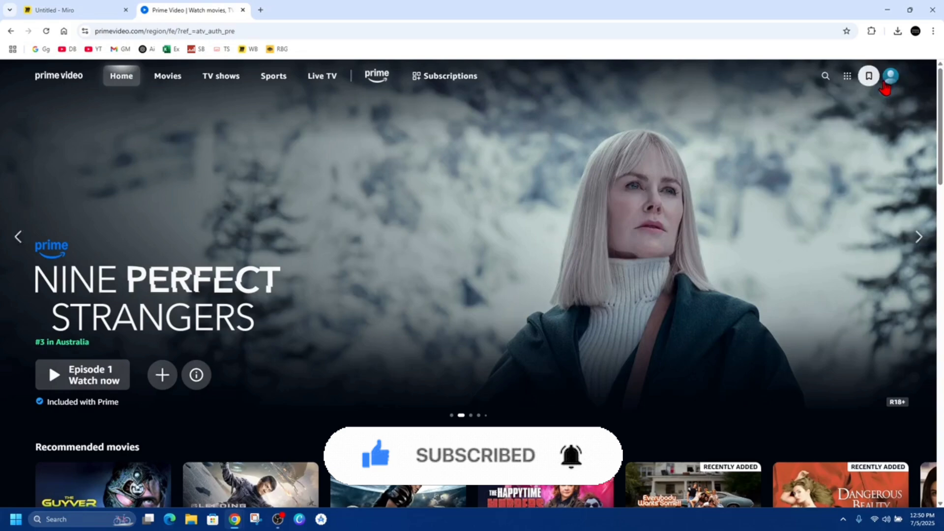
left_click(890, 76)
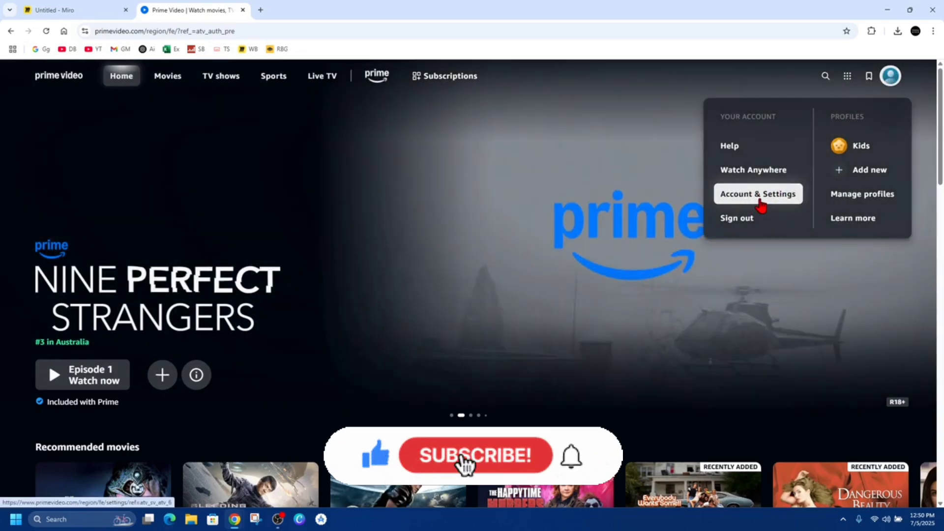
left_click(472, 456)
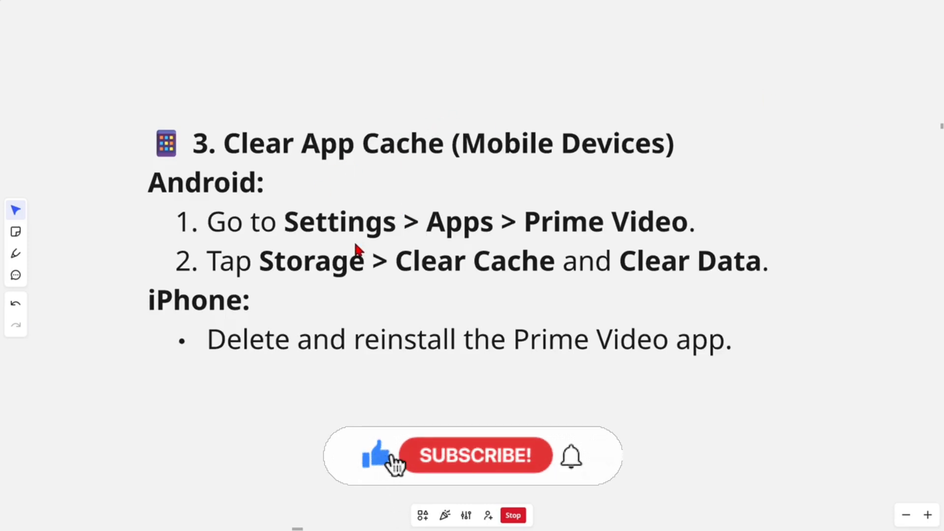
Advance from the Clear App Cache slide through Try Another Device to Check Region
left_click(474, 456)
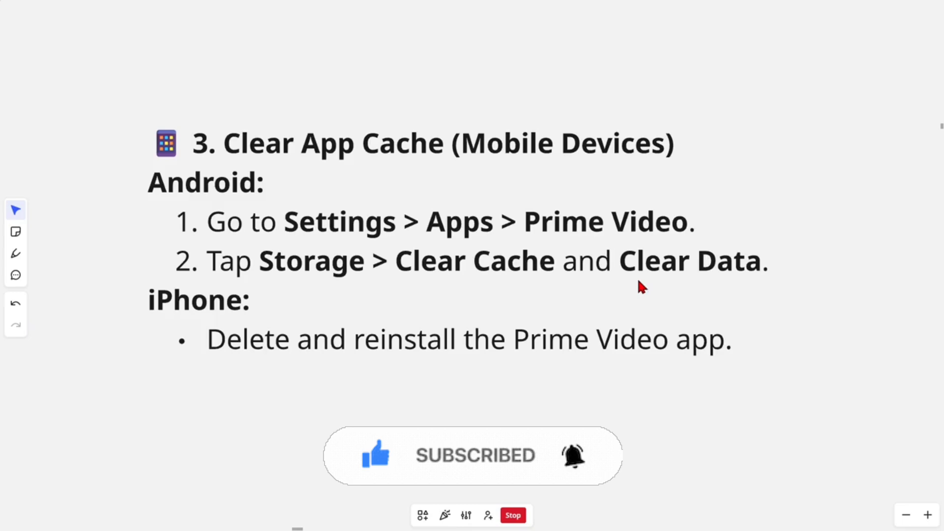
mouse_move(268, 369)
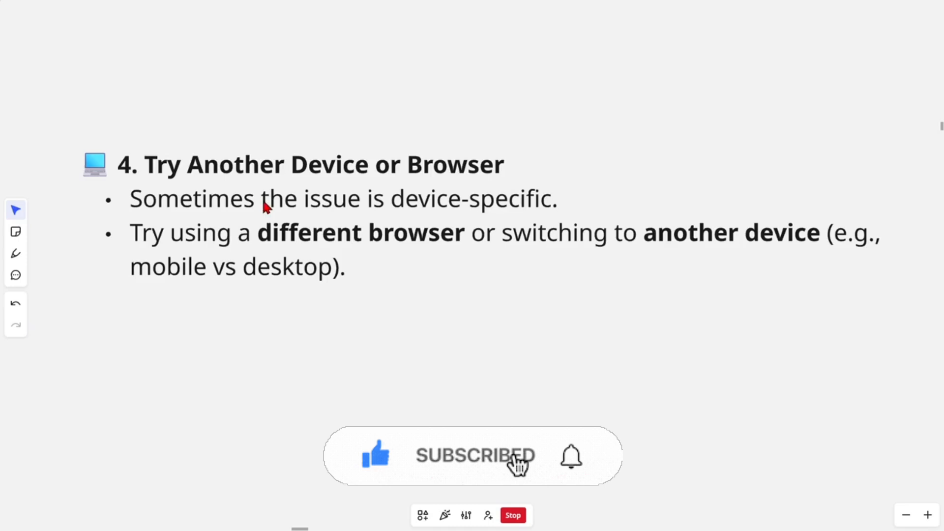
left_click(569, 456)
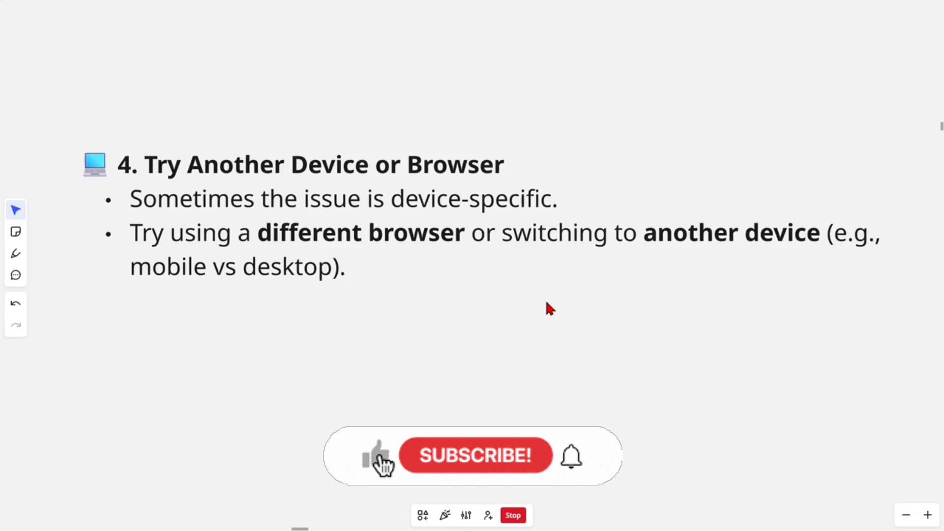
left_click(471, 456)
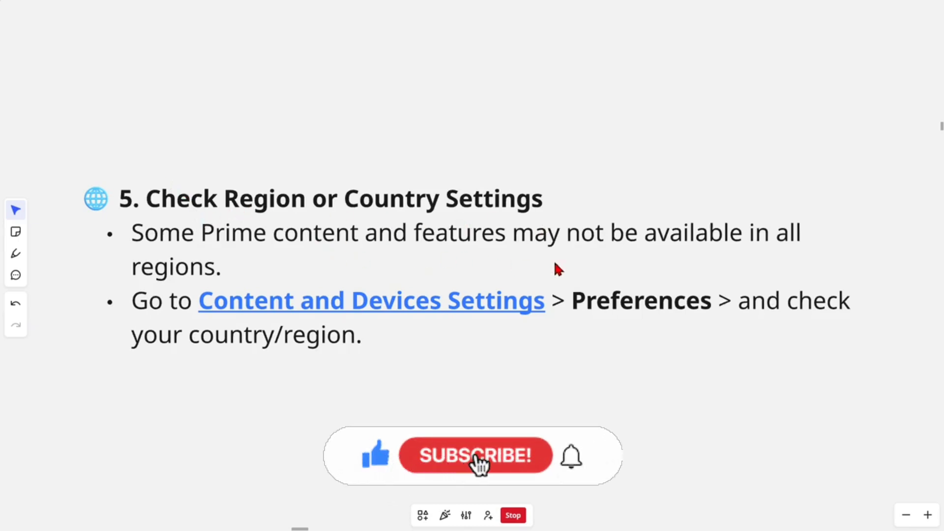
Advance through Payment Didn't Process to the 'Not a Member' slide
left_click(475, 455)
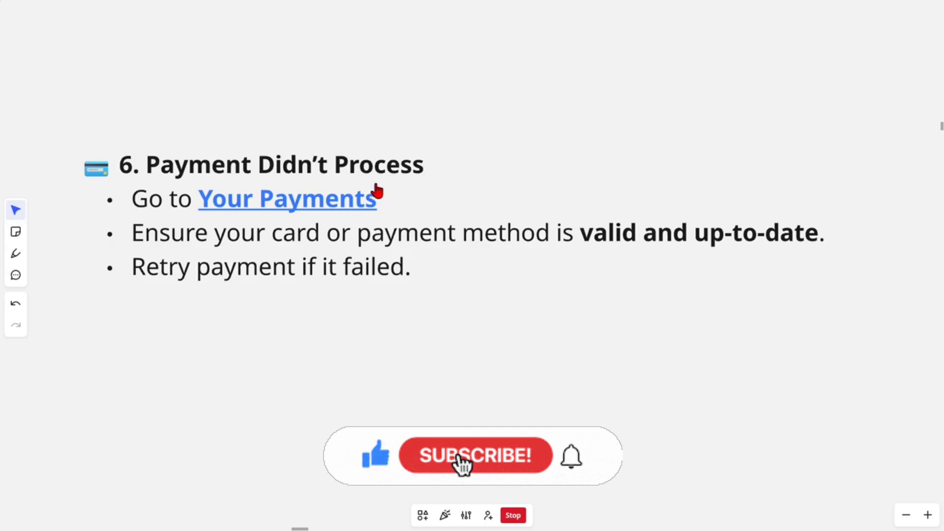
left_click(472, 454)
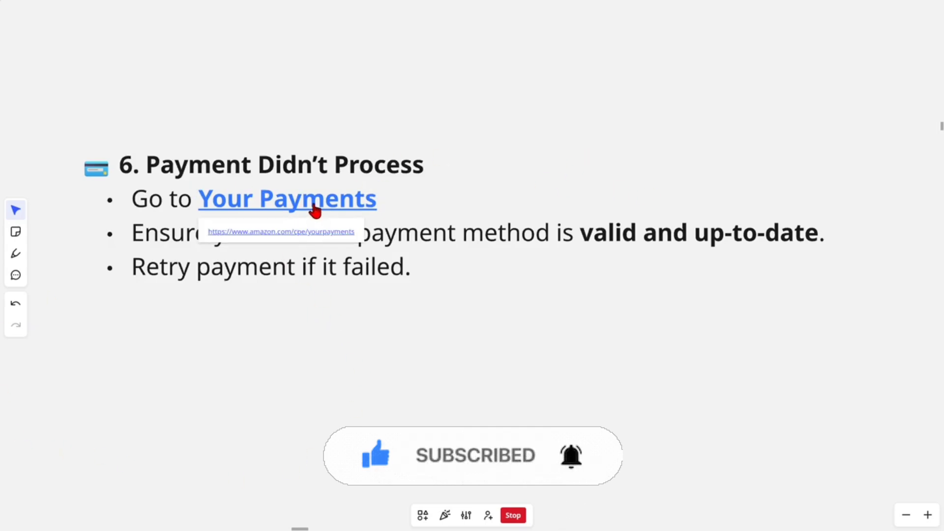
mouse_move(275, 344)
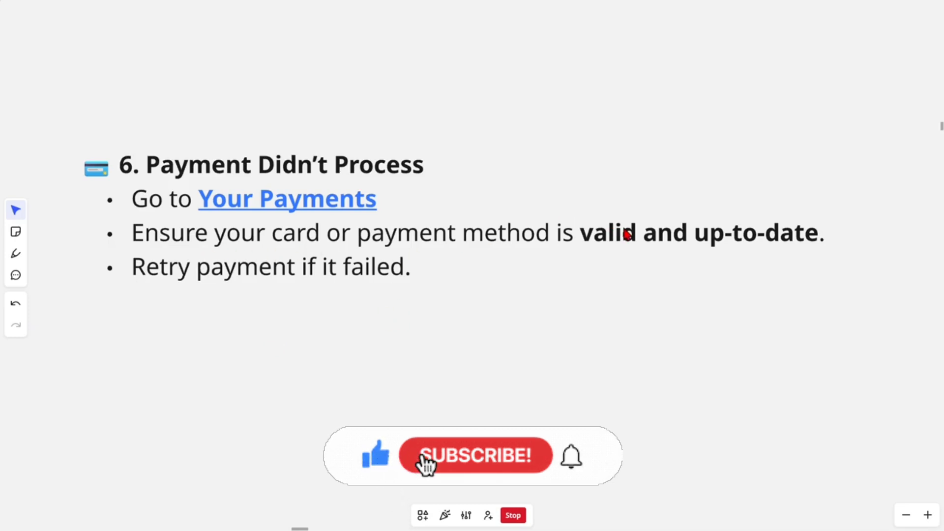
left_click(474, 455)
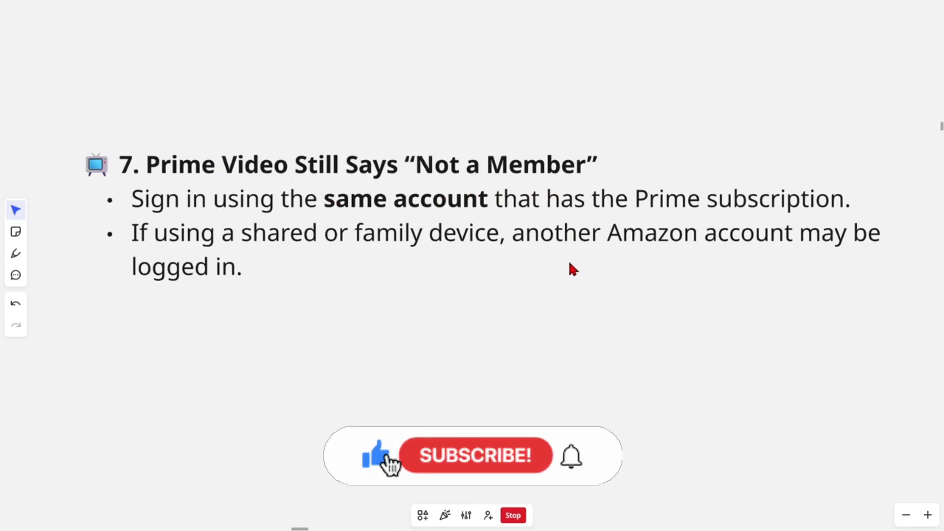
Advance from slide 7 toward the Contact Amazon Support slide
left_click(474, 455)
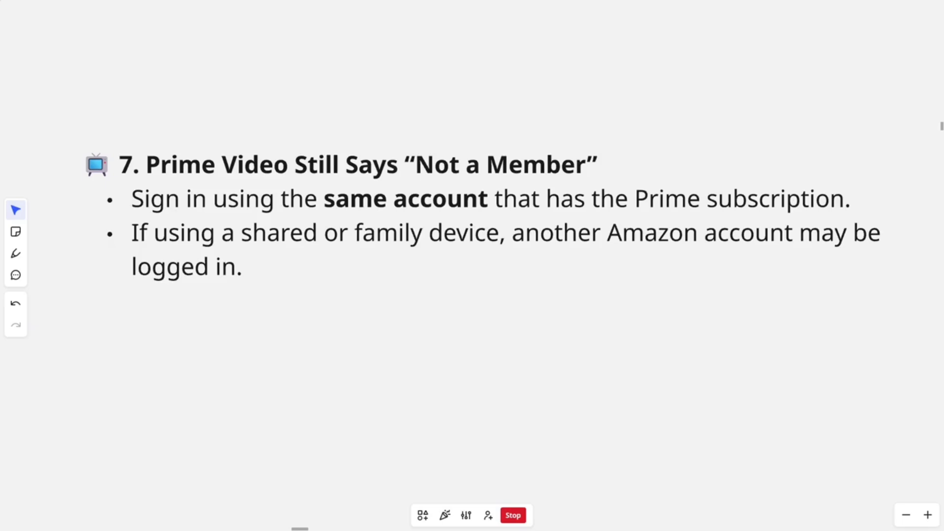
mouse_move(413, 268)
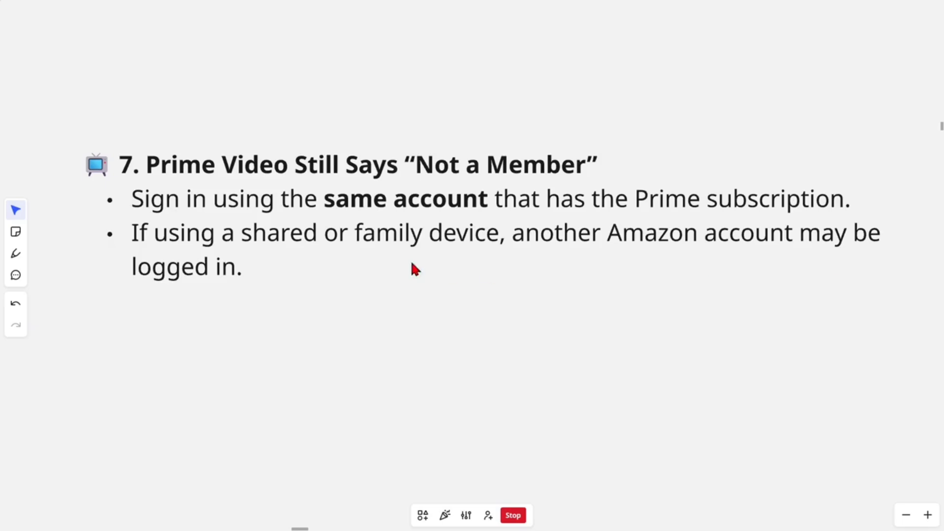
mouse_move(426, 183)
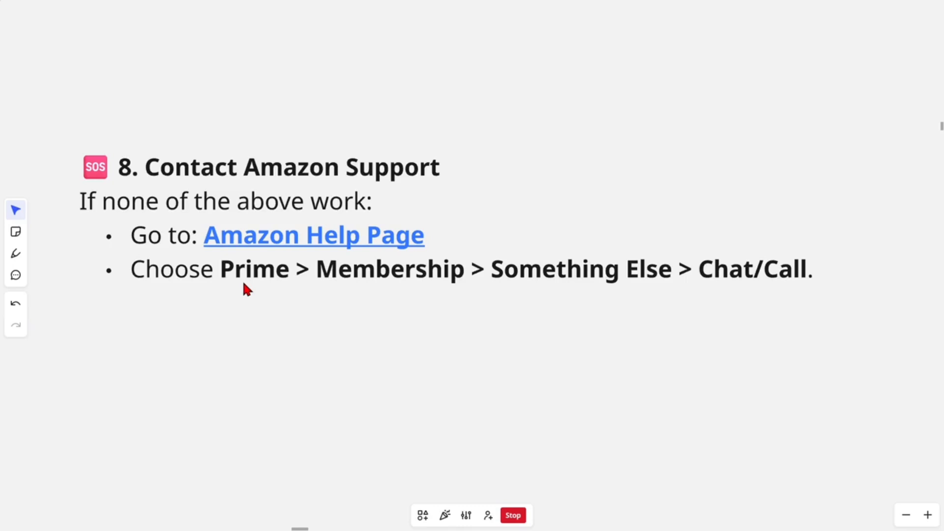
mouse_move(510, 293)
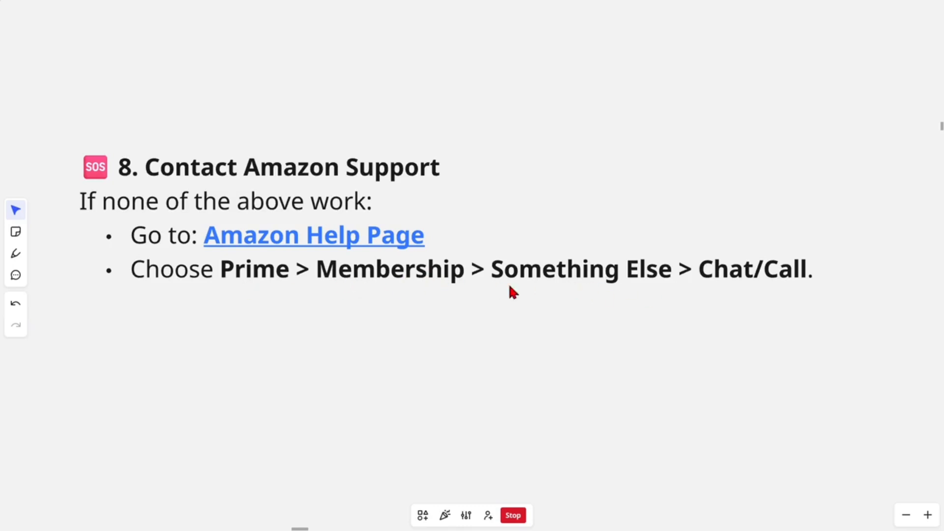
mouse_move(576, 359)
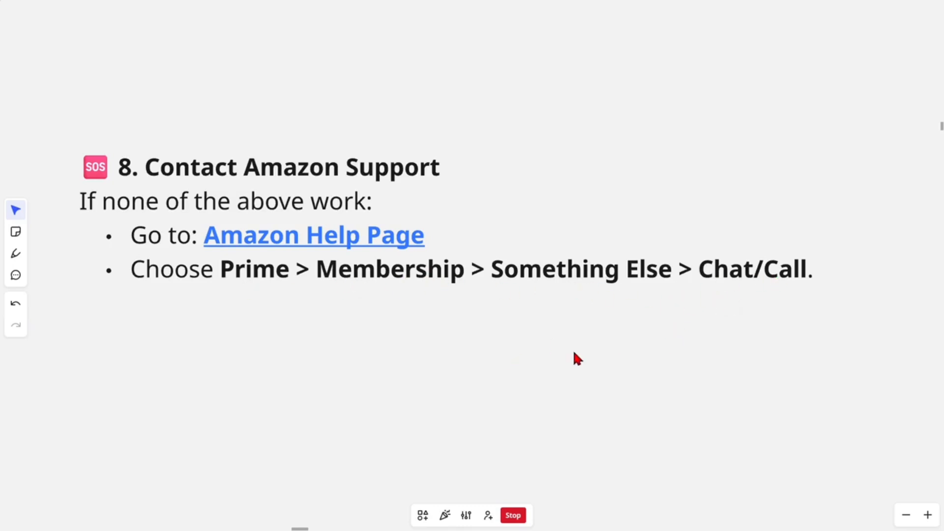